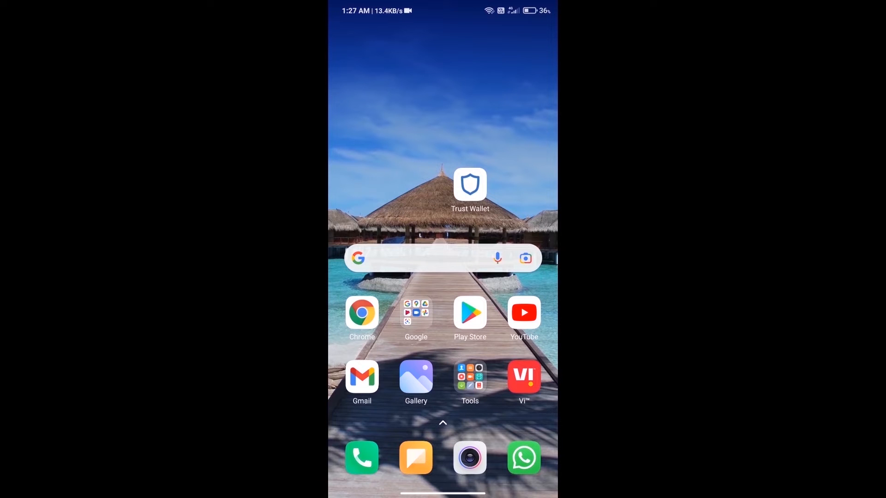
Step: Launch Trust Wallet from the Android home screen to see Multi-Coin Wallet 1's tokens
left_click(470, 185)
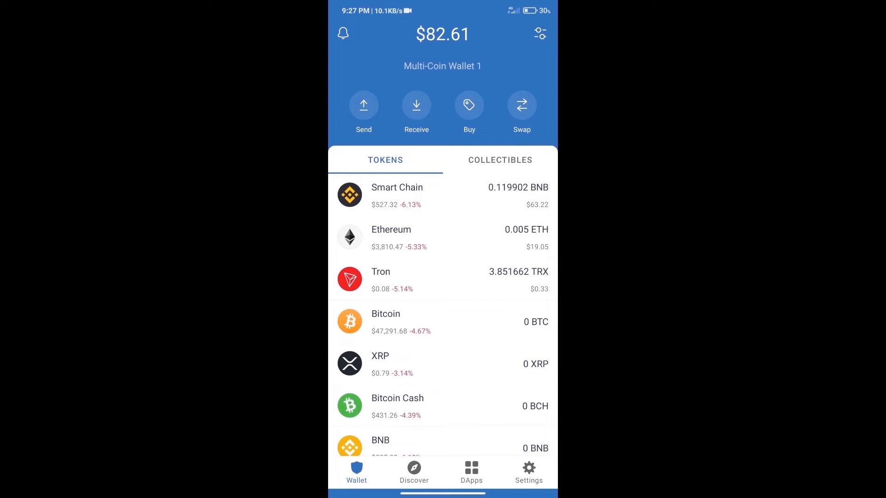
left_click(469, 105)
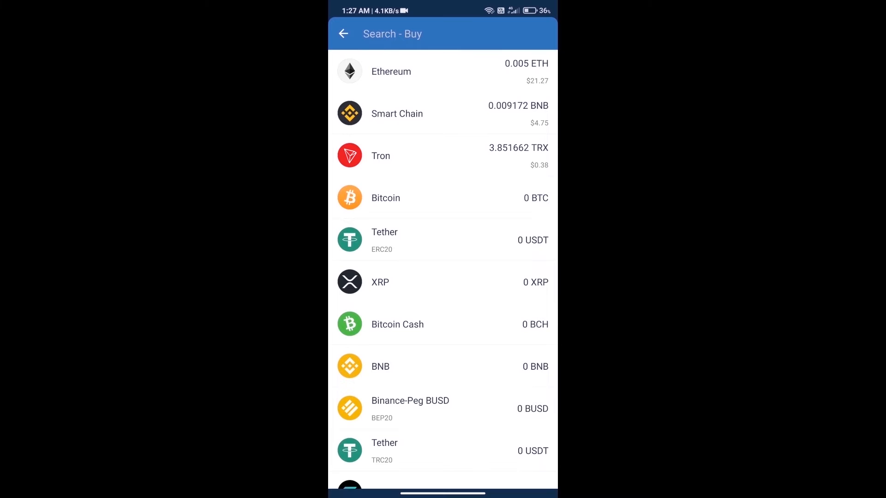
left_click(392, 33)
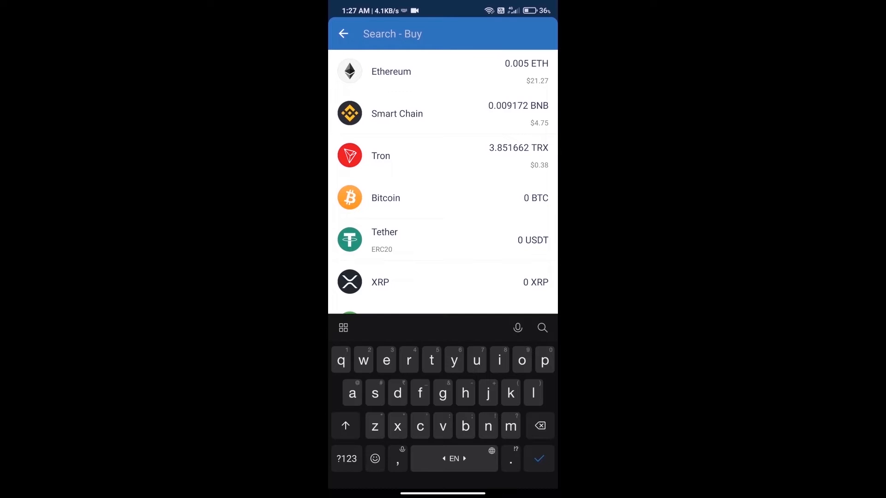
type("eth")
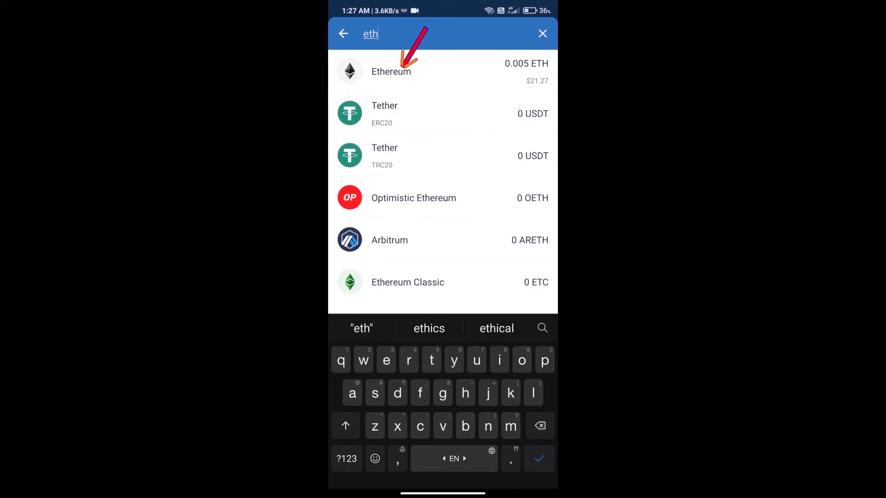
left_click(440, 71)
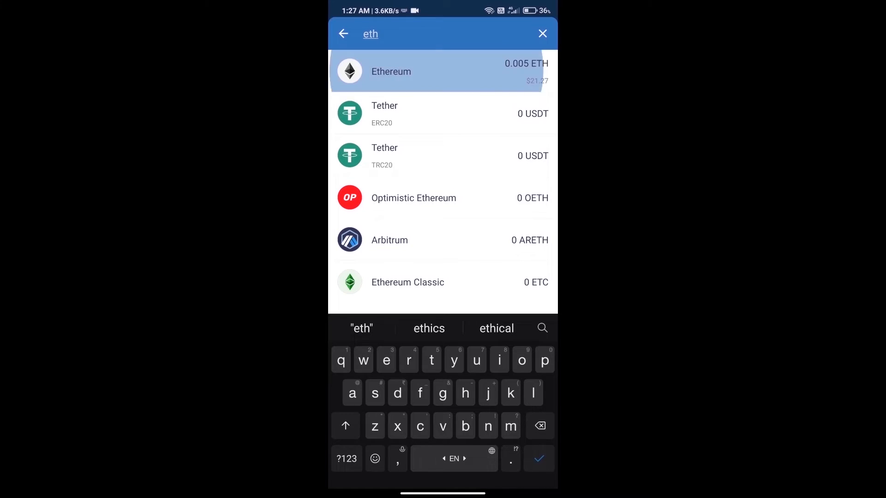
left_click(443, 71)
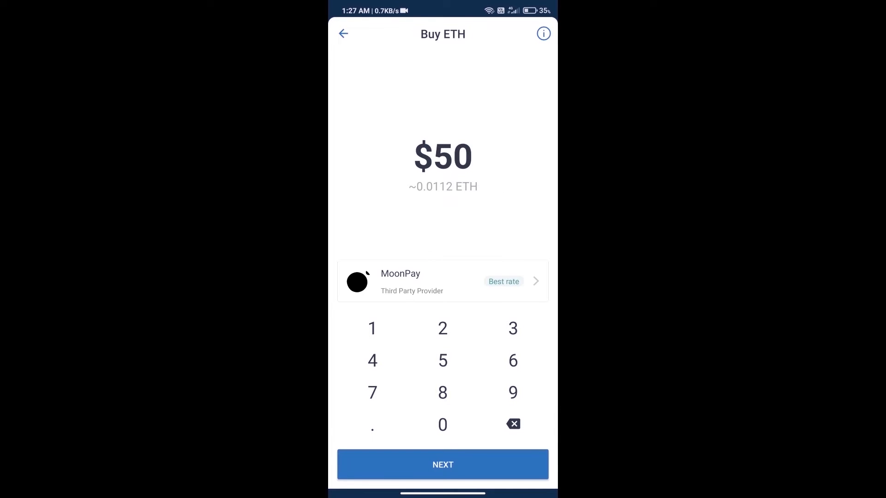
left_click(343, 34)
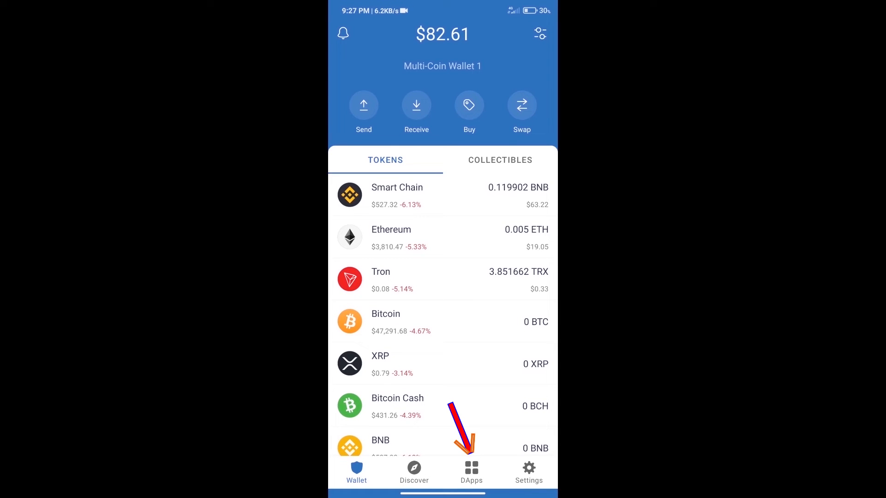
Step: Open Uniswap Exchange from the Popular DApps list in the browser
left_click(471, 471)
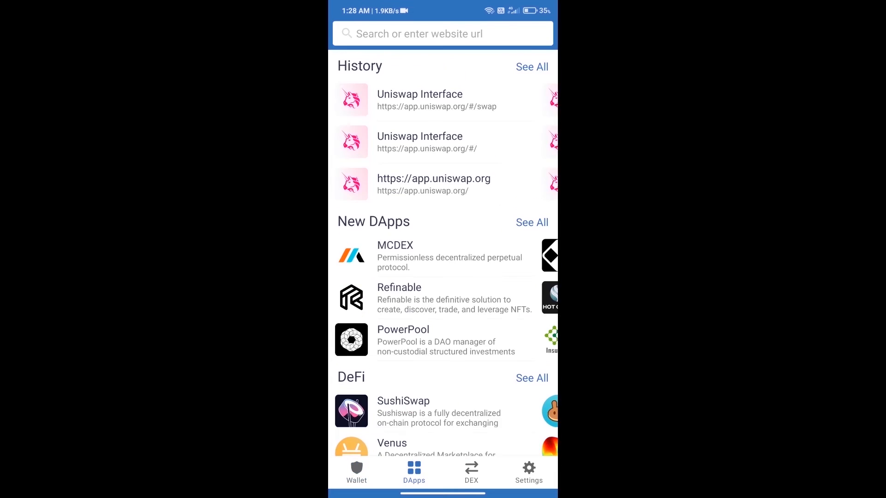
scroll("down", 3)
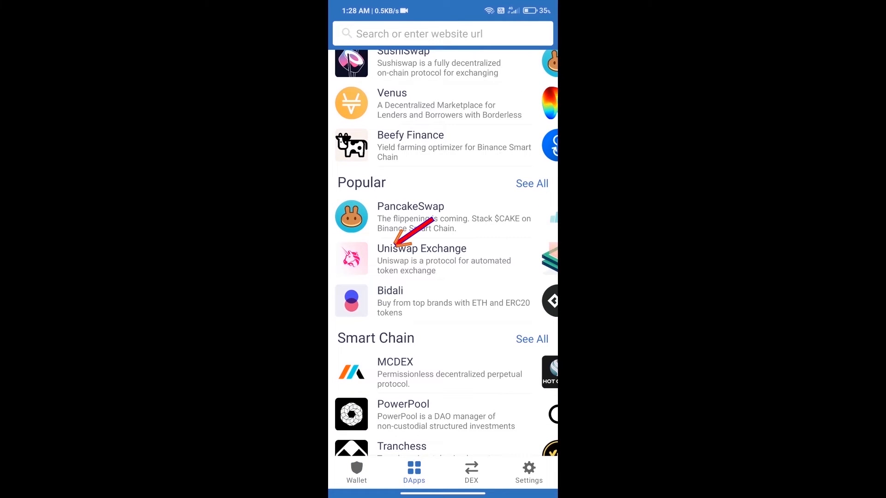
left_click(421, 259)
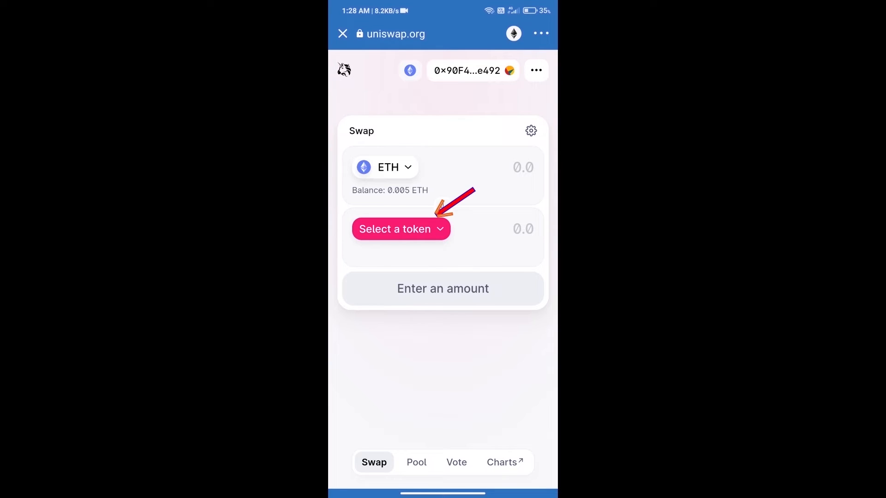
Step: Open Uniswap's token selection list for the receive token
left_click(400, 229)
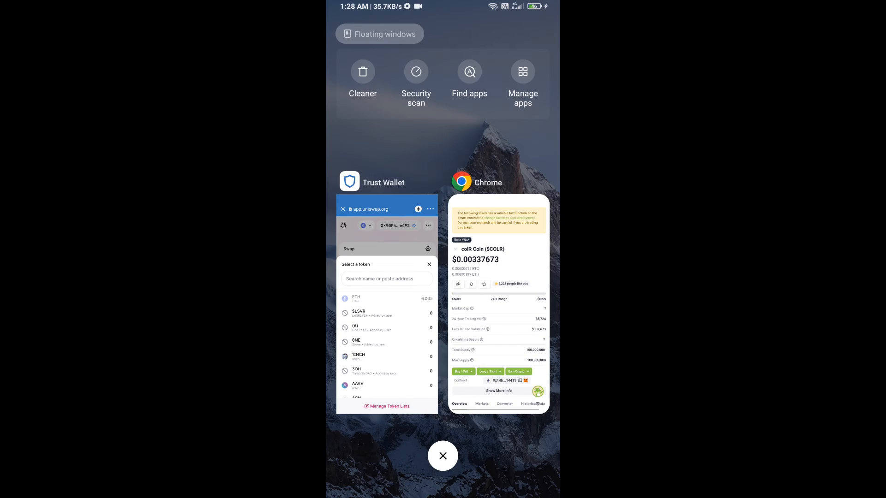
Step: Import the $colR token by contract address and accept the import warning
left_click(497, 305)
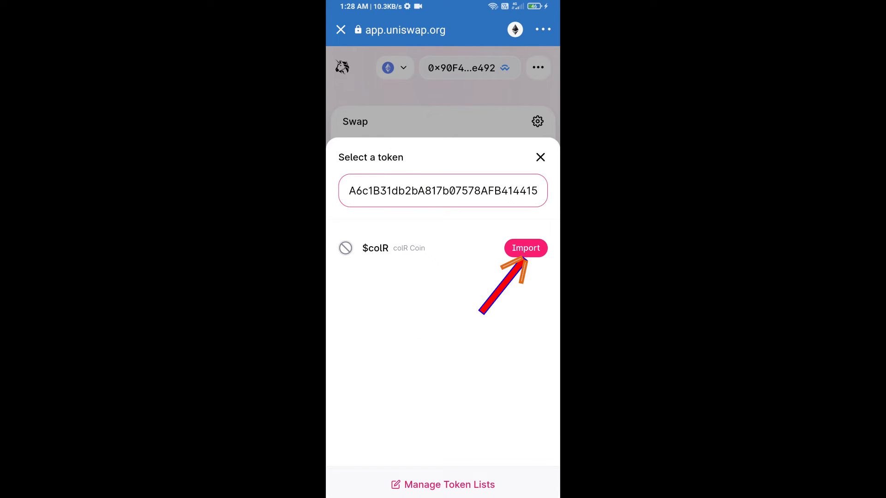
left_click(525, 248)
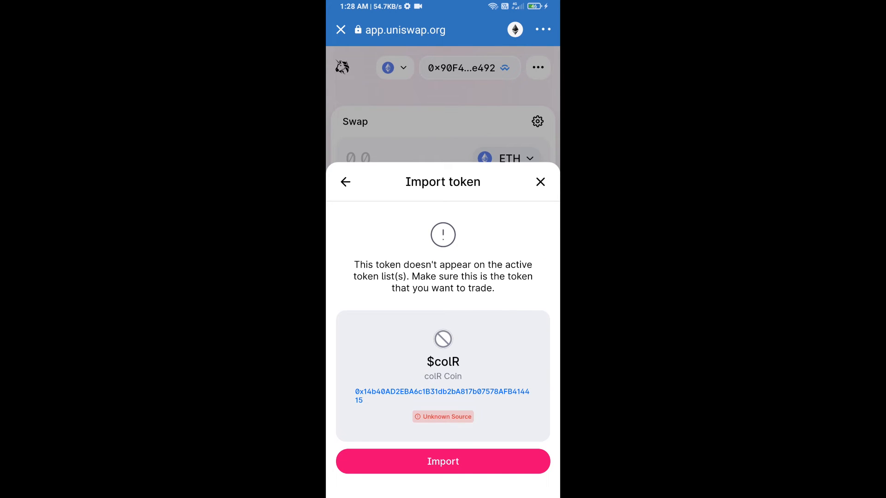
left_click(443, 461)
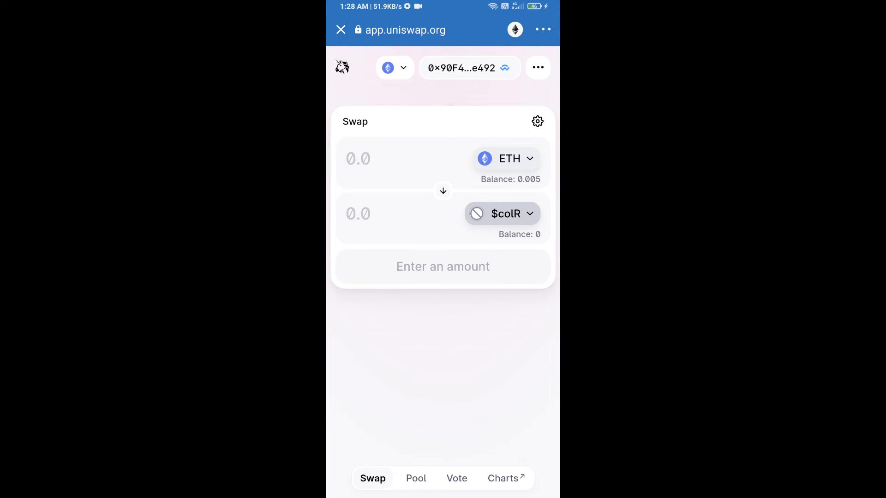
Step: Enter a slippage tolerance of 7 in Uniswap's transaction settings
left_click(537, 121)
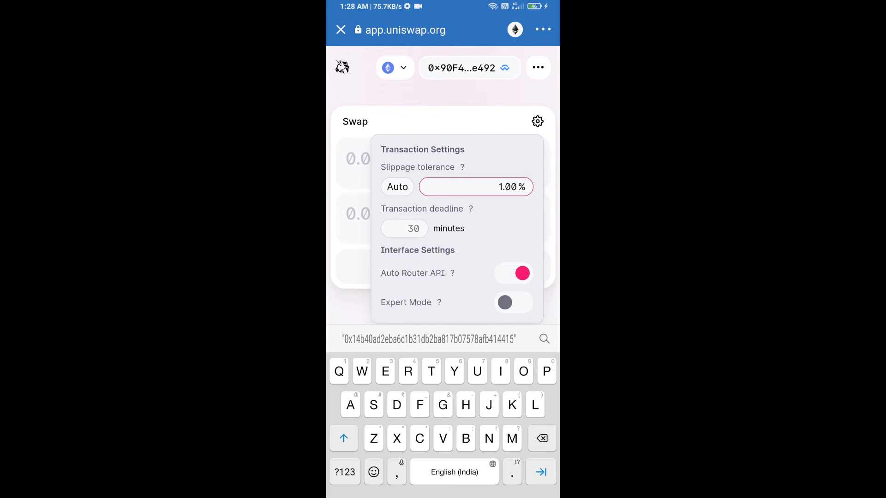
left_click(397, 186)
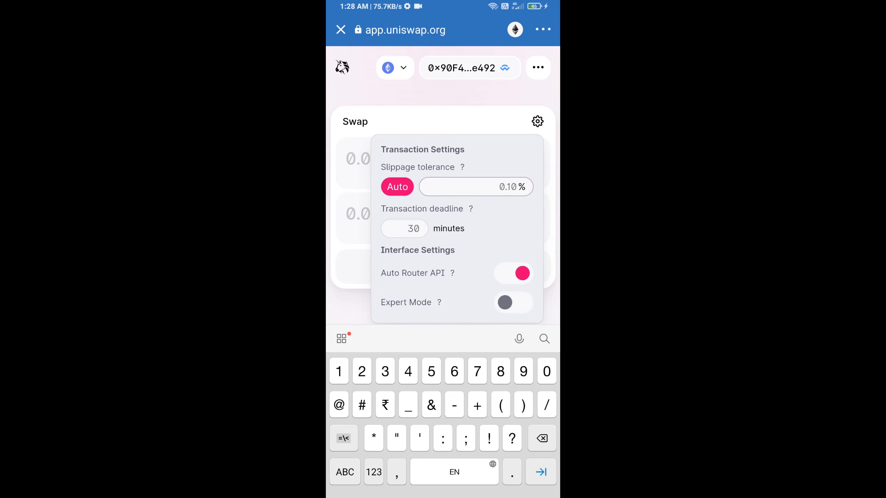
type("7")
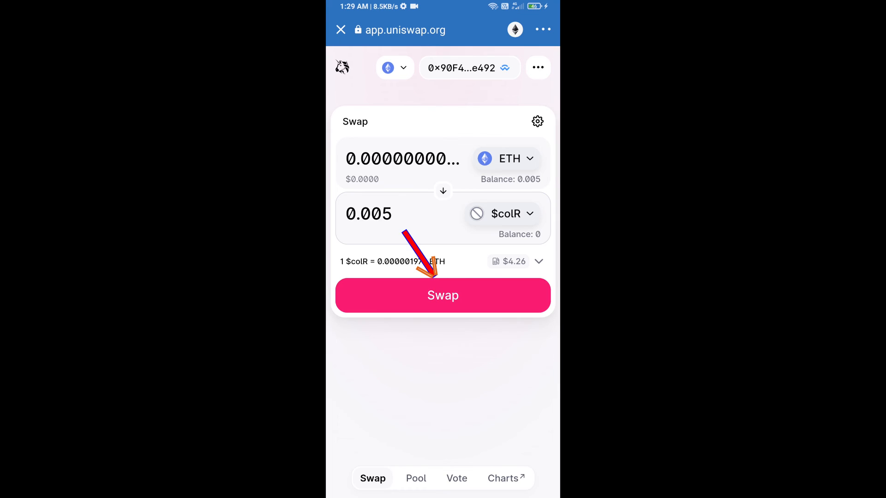
Step: Review the ETH to $colR swap and submit it with Confirm Swap
left_click(443, 295)
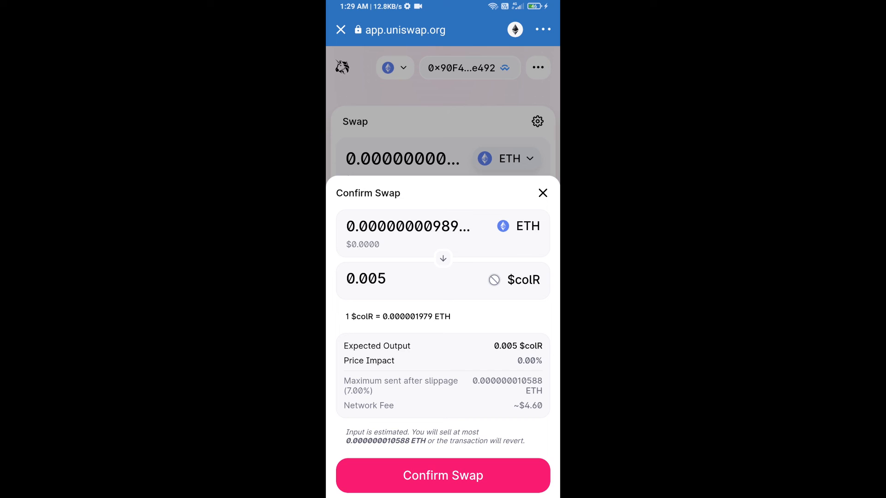
left_click(443, 475)
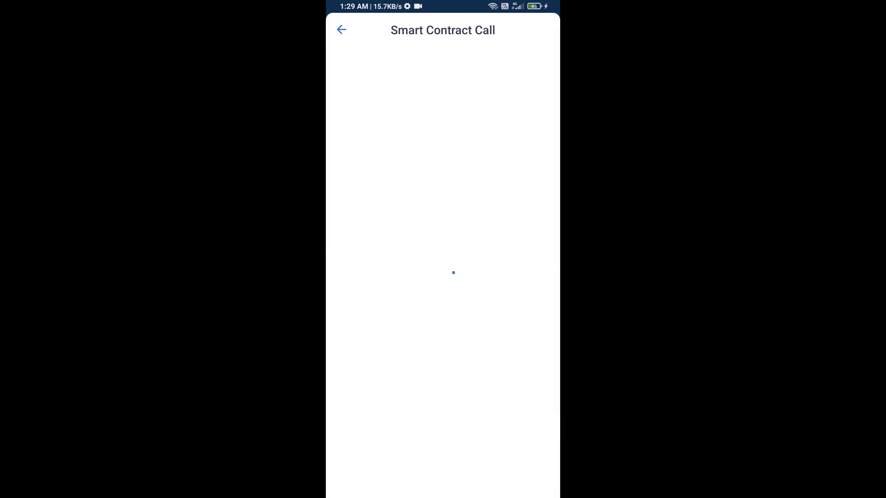